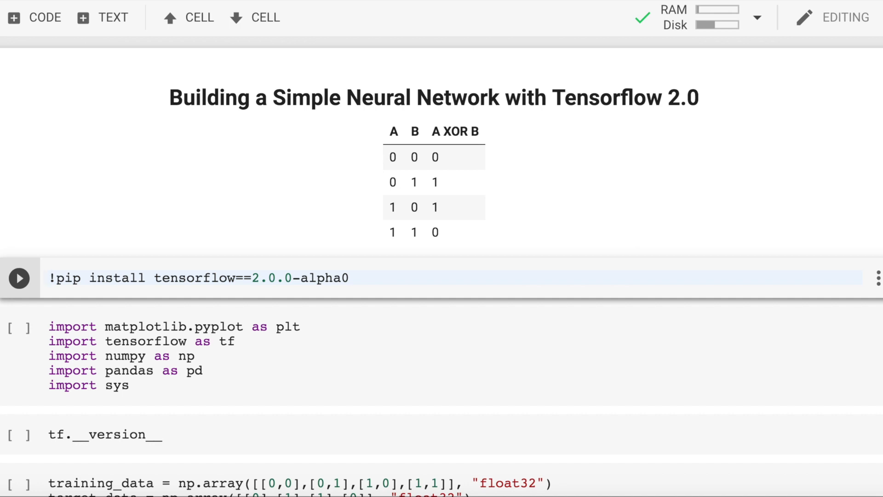
Install TensorFlow 2.0.0-alpha0 via pip, replacing version 1.13.1
{"action": "left_click", "coordinate": [50, 277]}
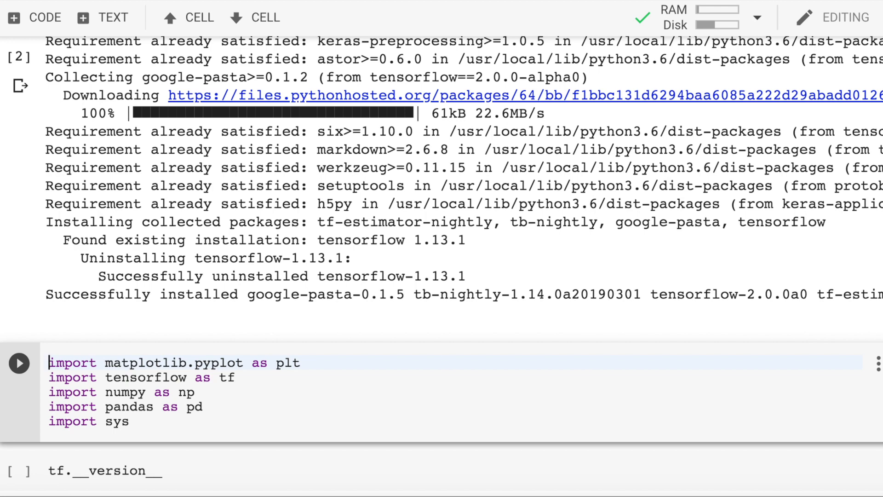
Run the imports, confirm TensorFlow reports 2.0.0-alpha0, and create the XOR training and target arrays
{"action": "left_click", "coordinate": [19, 363]}
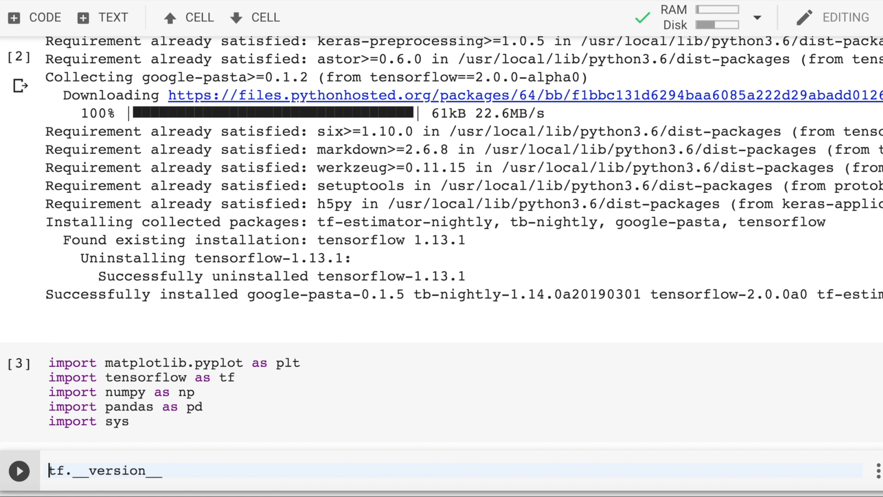
{"action": "left_click", "coordinate": [19, 471]}
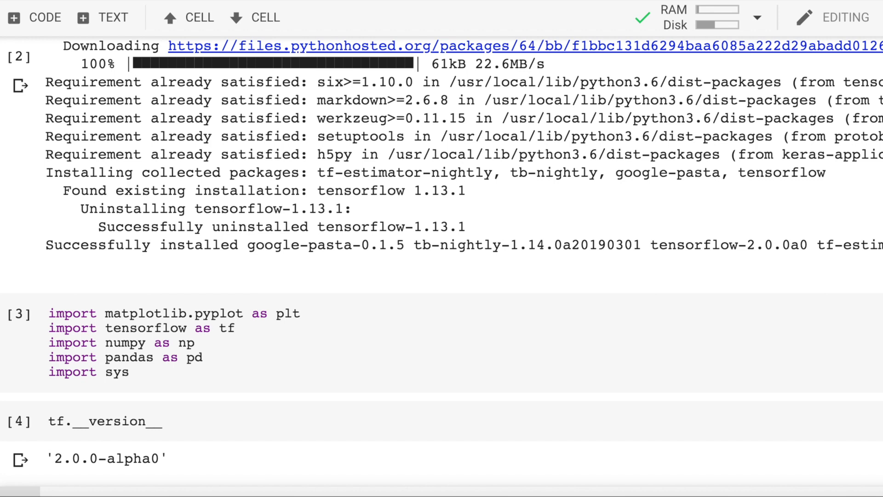
{"action": "scroll", "scroll_direction": "down", "scroll_amount": 3}
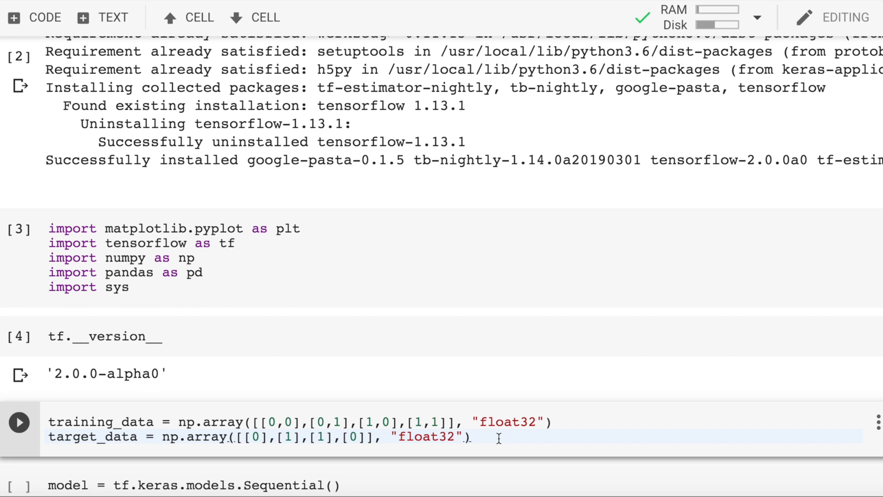
{"action": "left_click", "coordinate": [472, 436]}
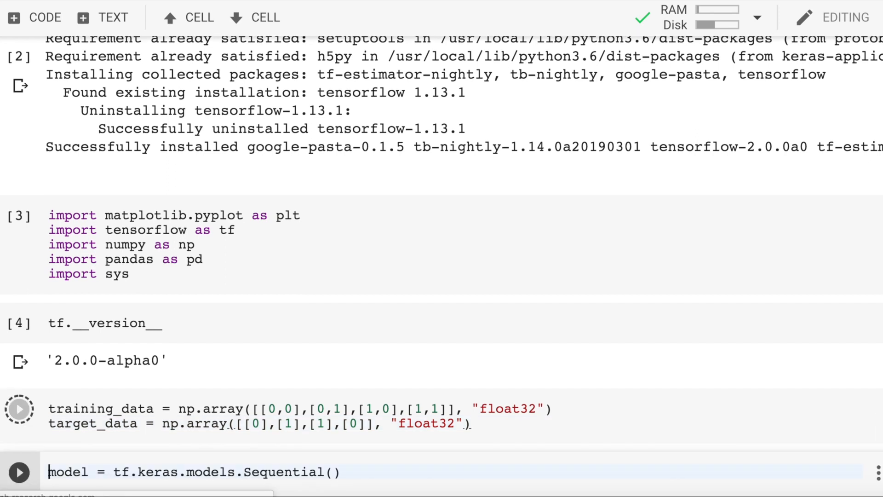
Build the Sequential model with a 4-unit ReLU hidden layer and 1-unit sigmoid output
{"action": "left_click", "coordinate": [19, 408]}
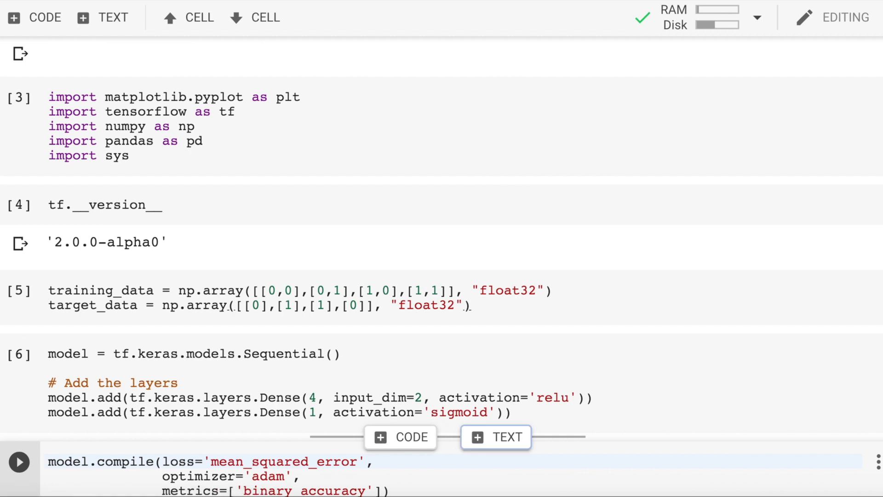
{"action": "mouse_move", "coordinate": [495, 436]}
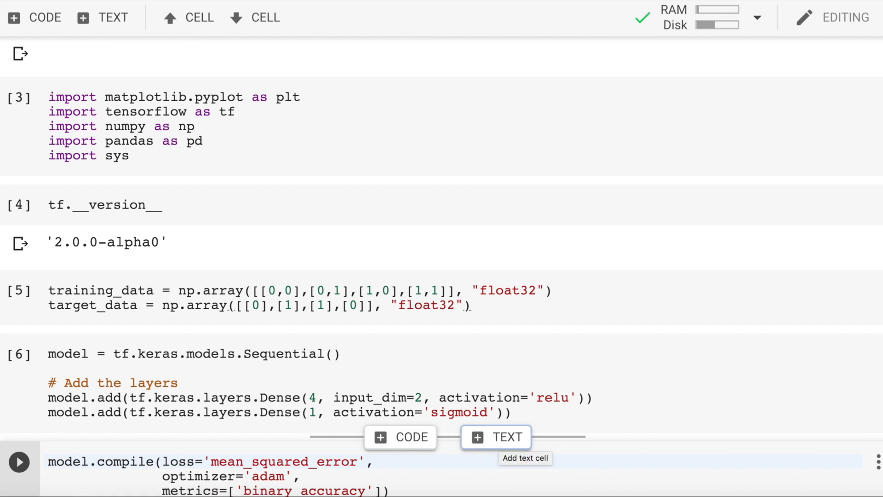
{"action": "left_click", "coordinate": [50, 461]}
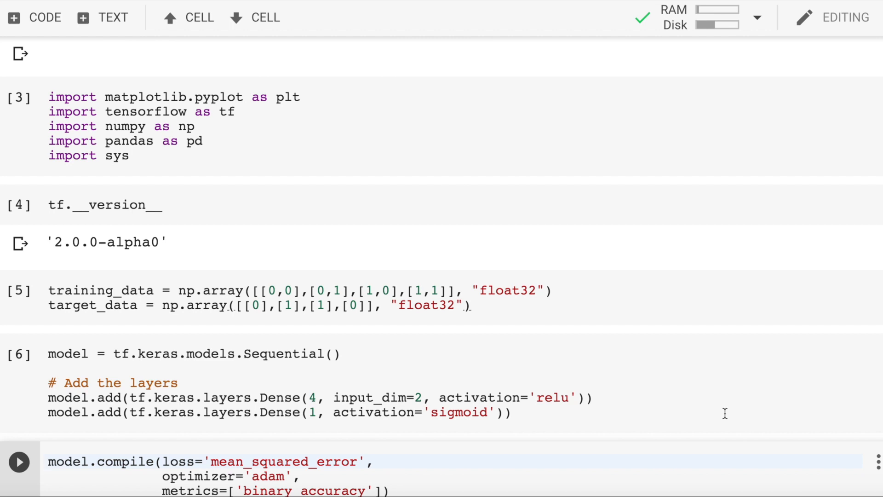
{"action": "left_click", "coordinate": [50, 461]}
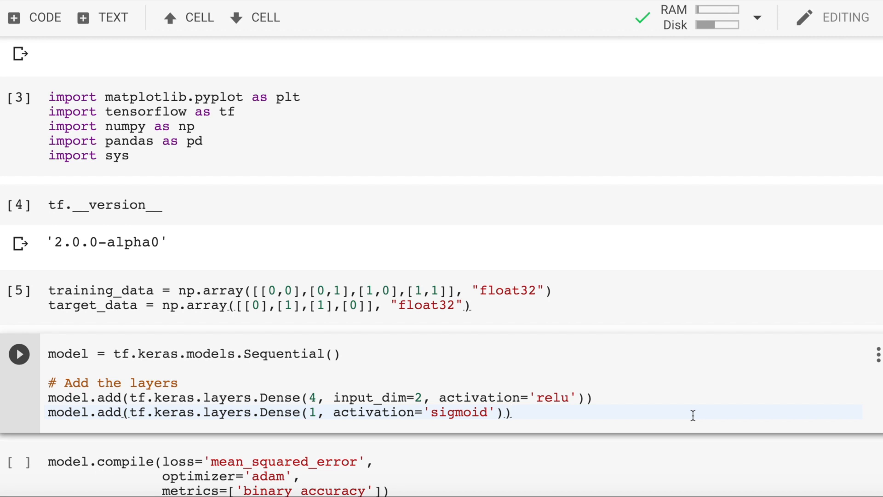
Rerun the model definition and move to the model.compile cell below
{"action": "left_click", "coordinate": [510, 412]}
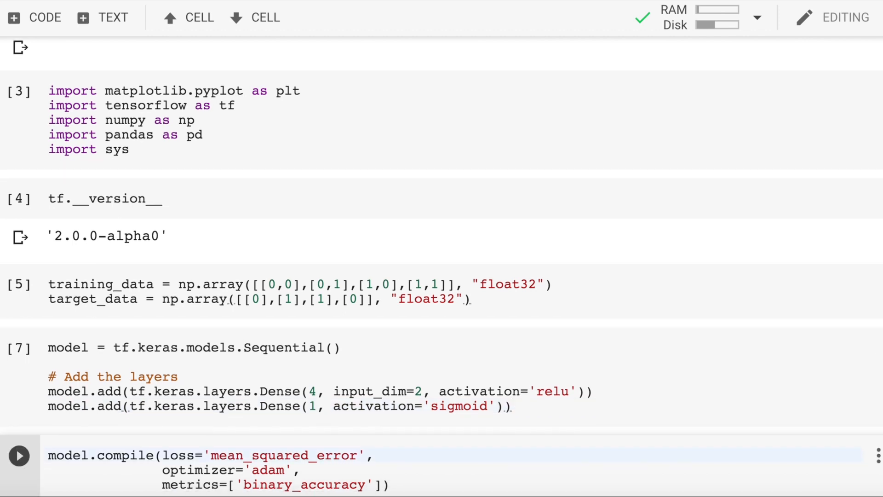
{"action": "scroll", "scroll_direction": "down", "scroll_amount": 3}
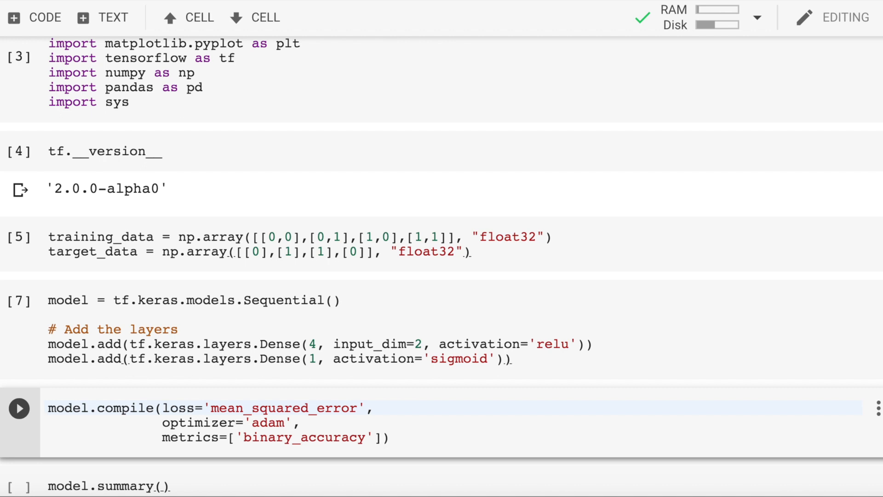
{"action": "left_click", "coordinate": [50, 408]}
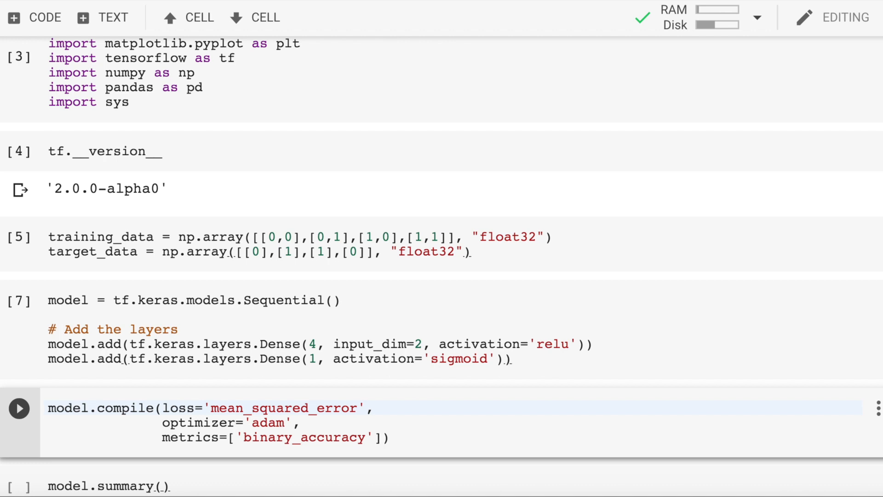
Compile the model with mean squared error, Adam and binary accuracy, showing its 17-parameter summary
{"action": "left_click", "coordinate": [18, 408]}
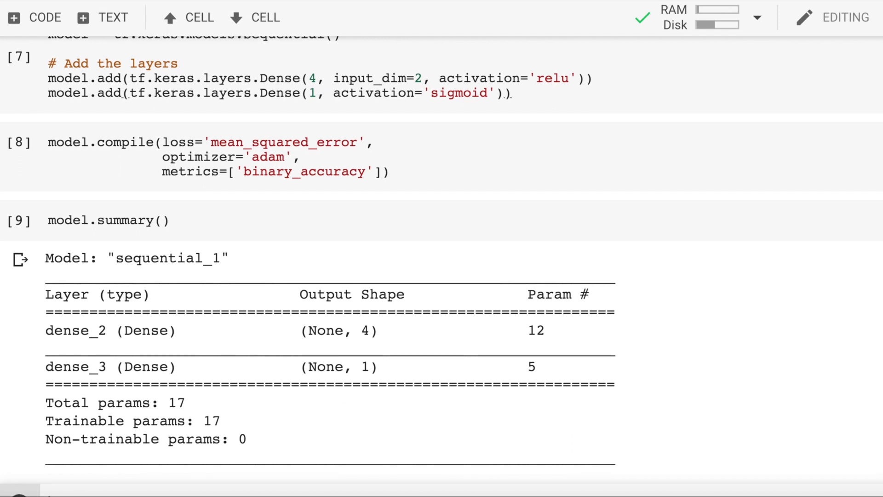
{"action": "scroll", "scroll_direction": "down", "scroll_amount": 3}
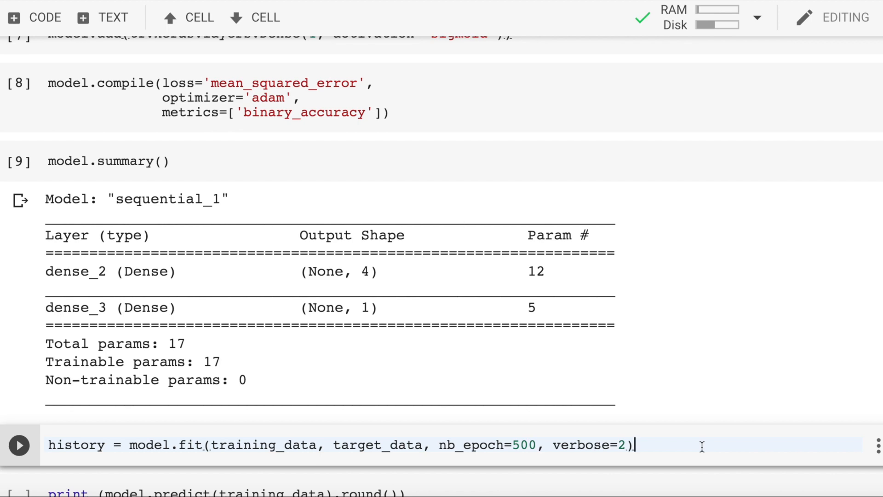
Train the model for 500 epochs with model.fit and follow the epoch log down to the prediction cell
{"action": "left_click", "coordinate": [18, 444]}
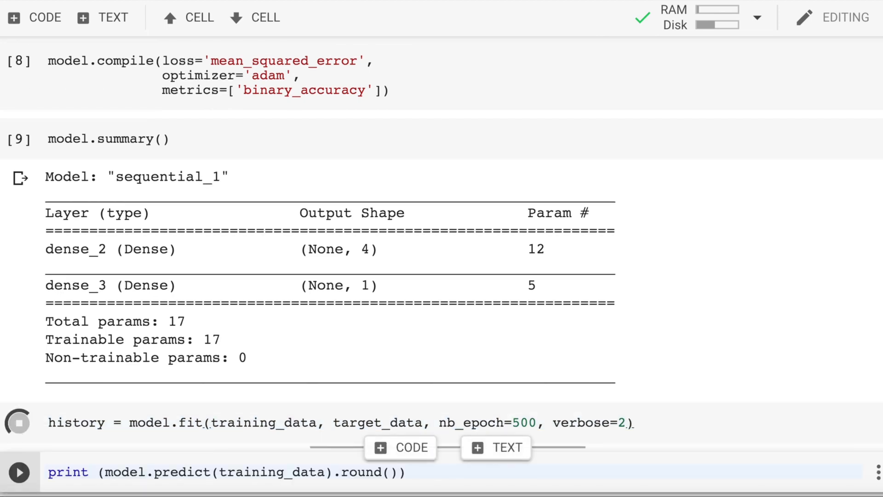
{"action": "left_click", "coordinate": [18, 422]}
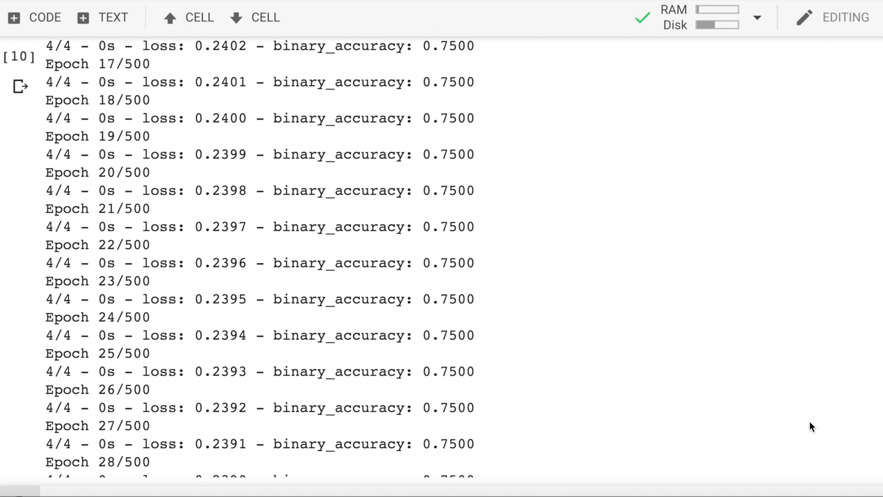
{"action": "scroll", "scroll_direction": "down", "scroll_amount": 3}
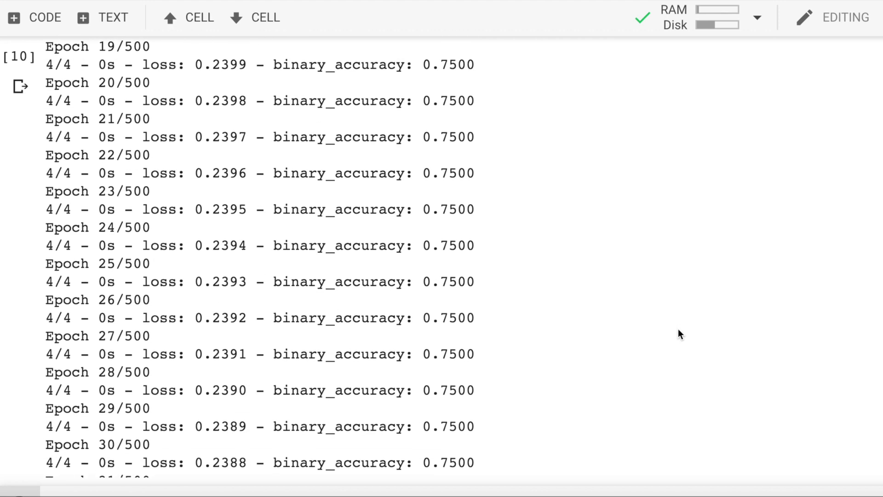
{"action": "scroll", "scroll_direction": "down", "scroll_amount": 3}
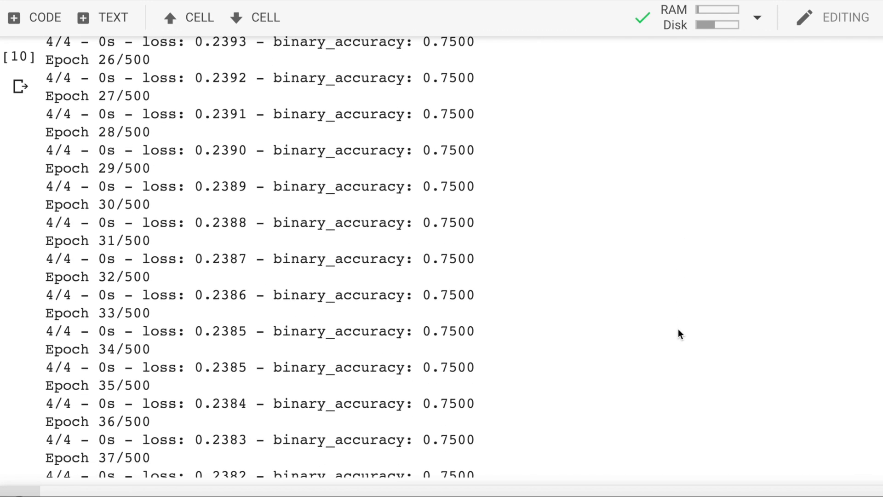
{"action": "scroll", "scroll_direction": "down", "scroll_amount": 3}
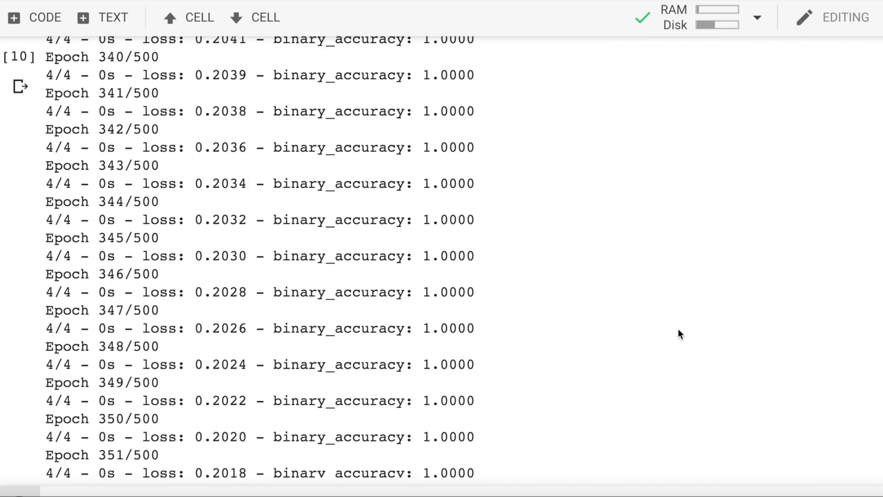
{"action": "scroll", "scroll_direction": "down", "scroll_amount": 3}
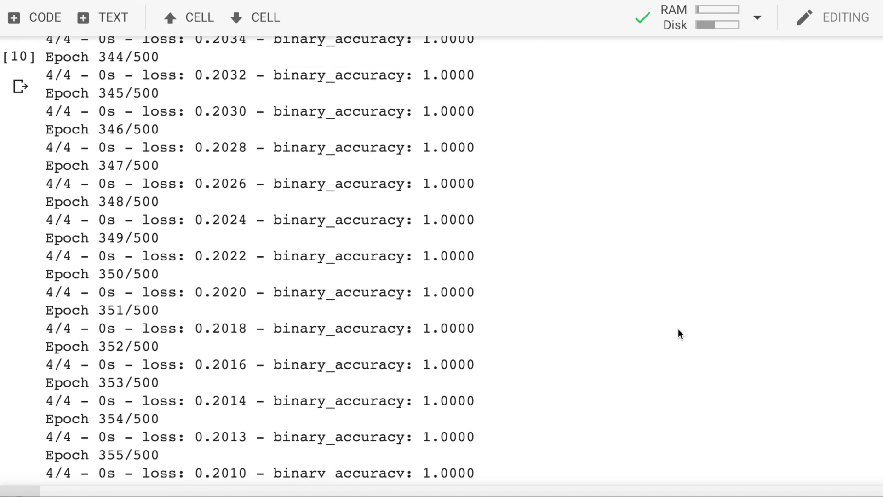
{"action": "scroll", "scroll_direction": "up", "scroll_amount": 3}
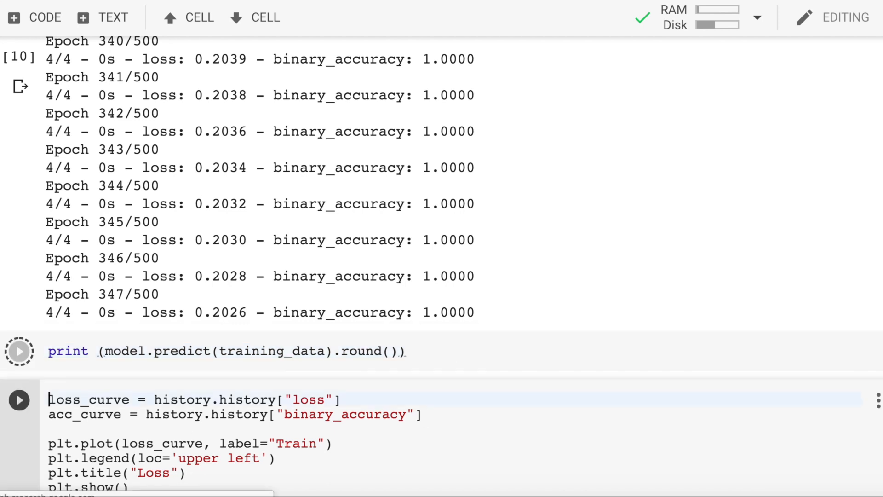
Print the rounded predictions on the training data, which come out as 0, 1, 1, 0
{"action": "left_click", "coordinate": [18, 351]}
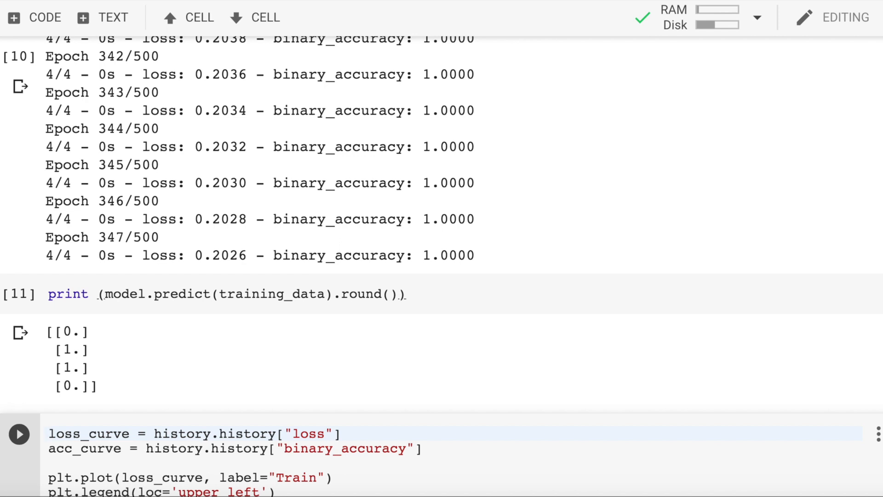
{"action": "left_click", "coordinate": [50, 433]}
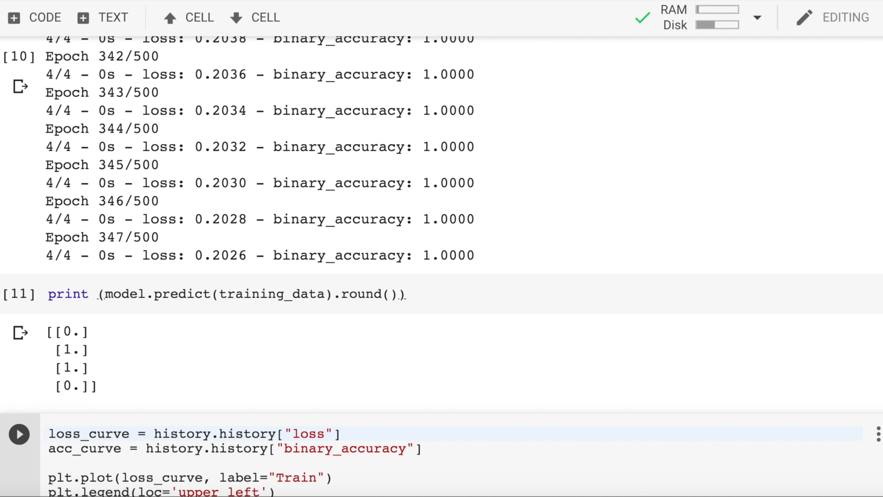
{"action": "left_click", "coordinate": [50, 433]}
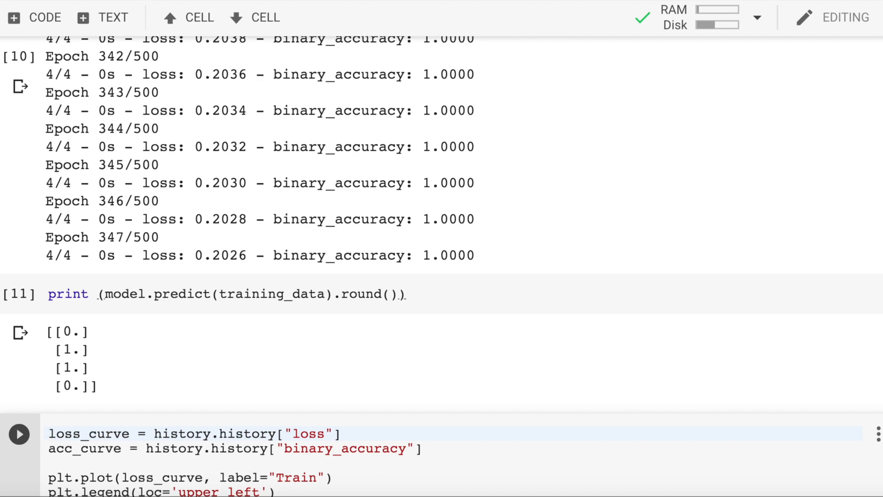
{"action": "scroll", "scroll_direction": "down", "scroll_amount": 3}
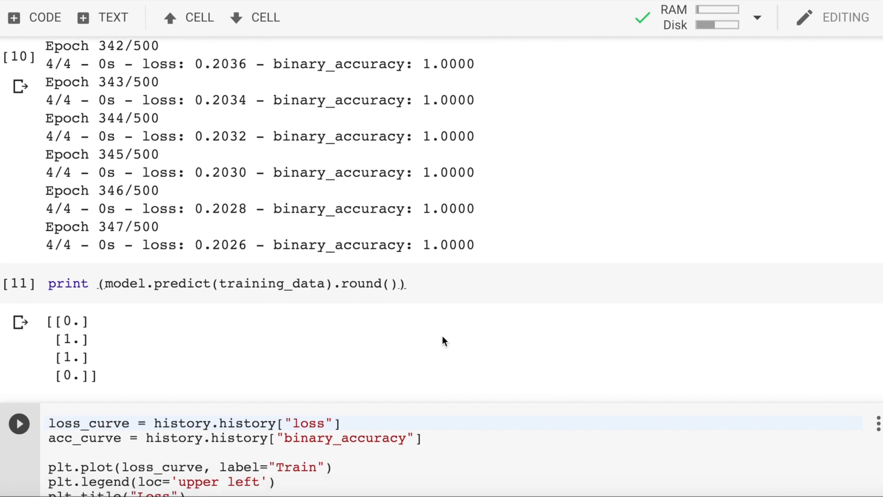
{"action": "scroll", "scroll_direction": "down", "scroll_amount": 3}
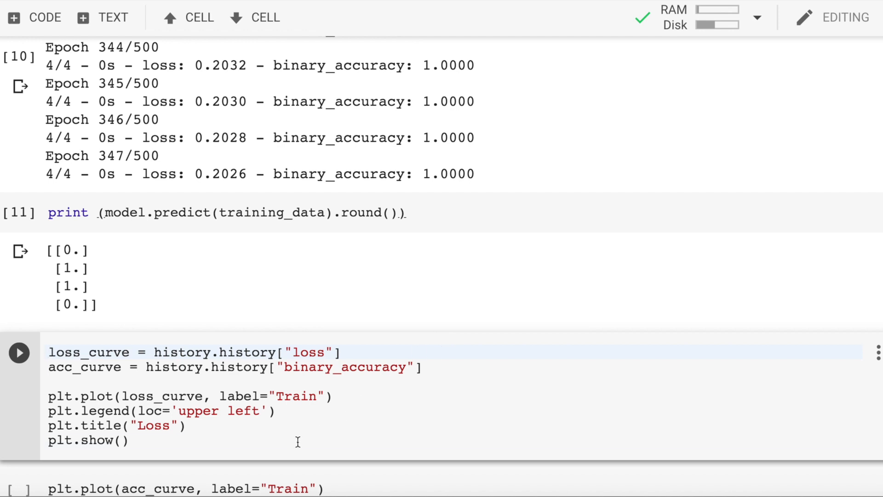
Plot the loss curve titled Loss, falling from about 0.24 to 0.17 over 500 epochs
{"action": "left_click", "coordinate": [19, 352]}
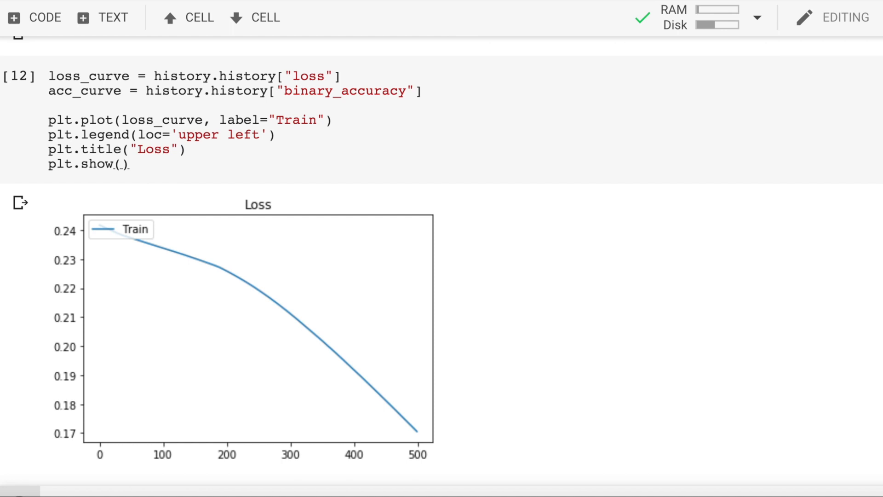
{"action": "mouse_move", "coordinate": [448, 205]}
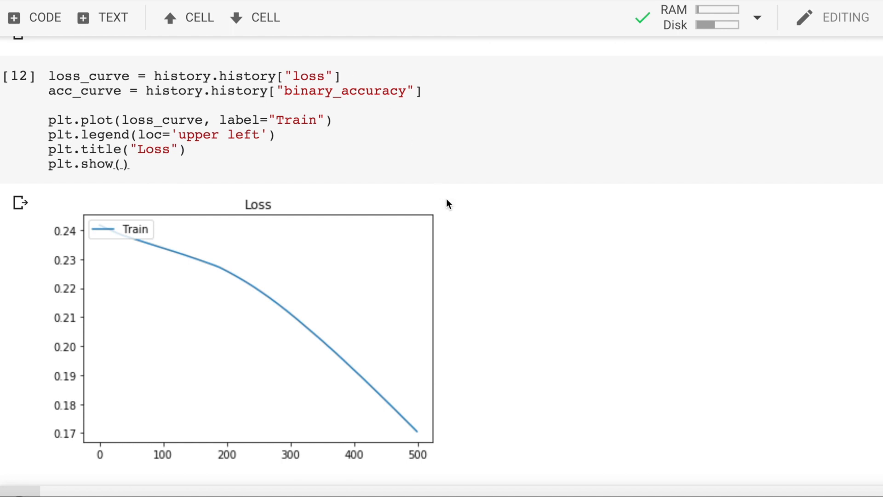
{"action": "scroll", "scroll_direction": "down", "scroll_amount": 3}
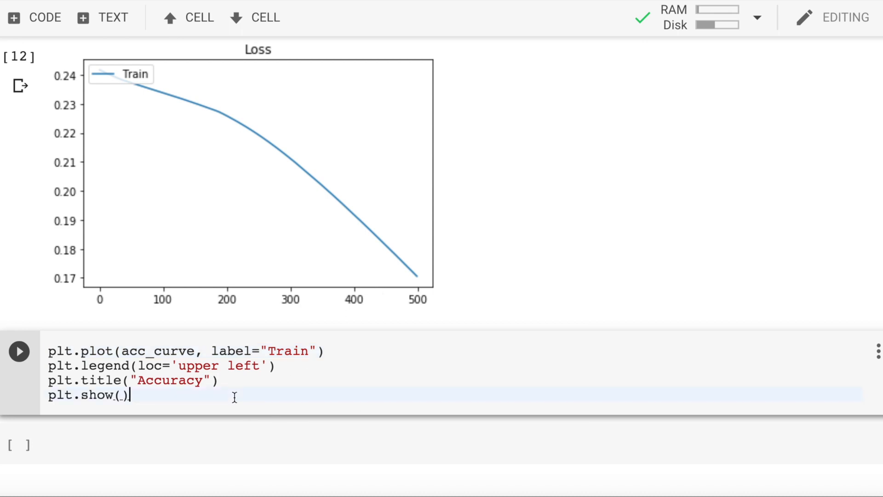
Plot the accuracy curve titled Accuracy, reaching 1.0 around epoch 270, and move into the new empty cell
{"action": "left_click", "coordinate": [18, 350]}
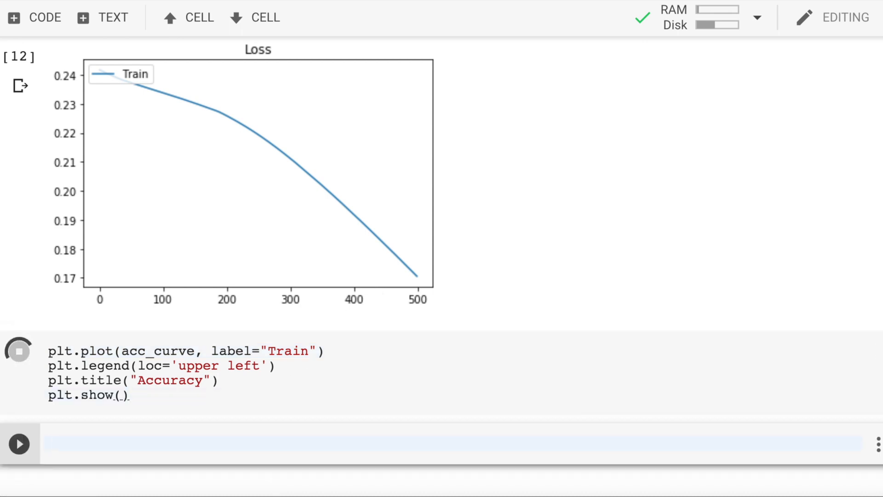
{"action": "left_click", "coordinate": [18, 443]}
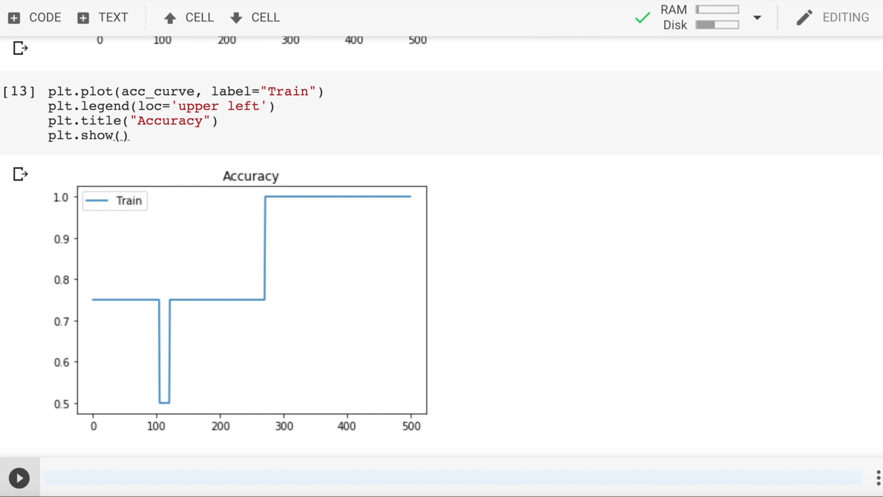
{"action": "left_click", "coordinate": [169, 477]}
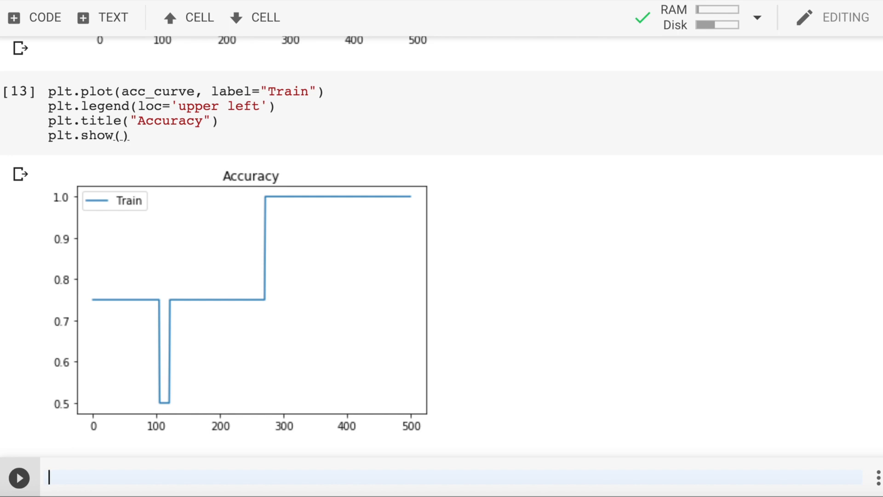